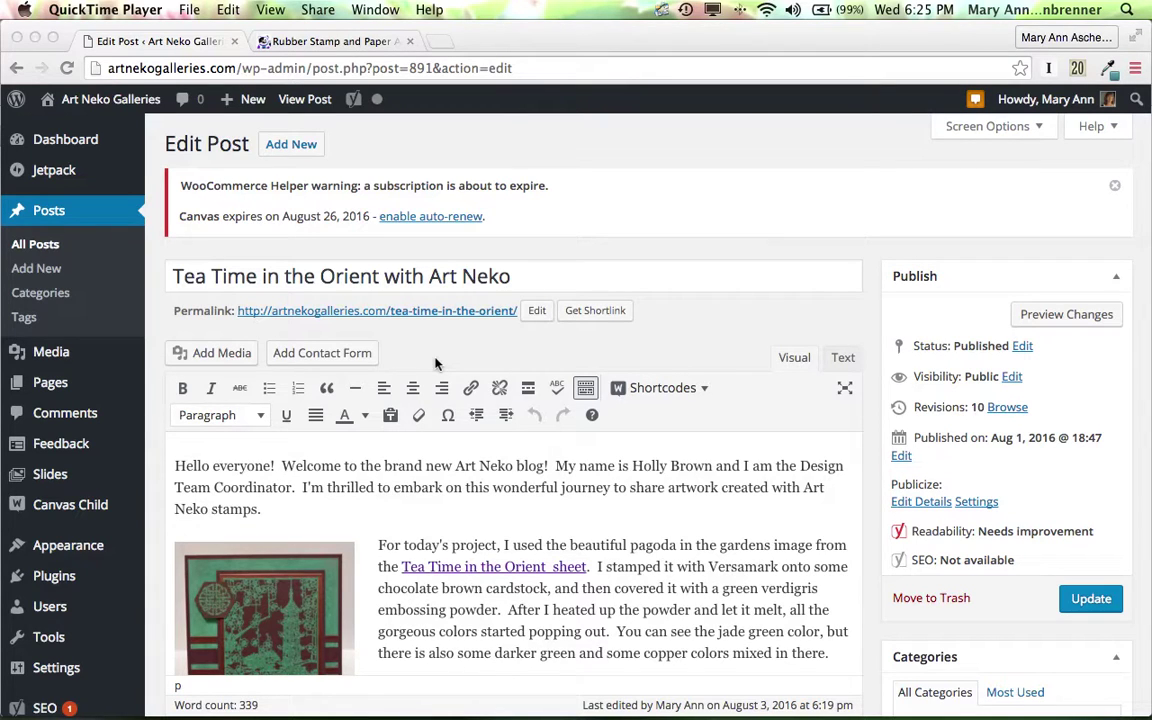
mouse_move(512, 522)
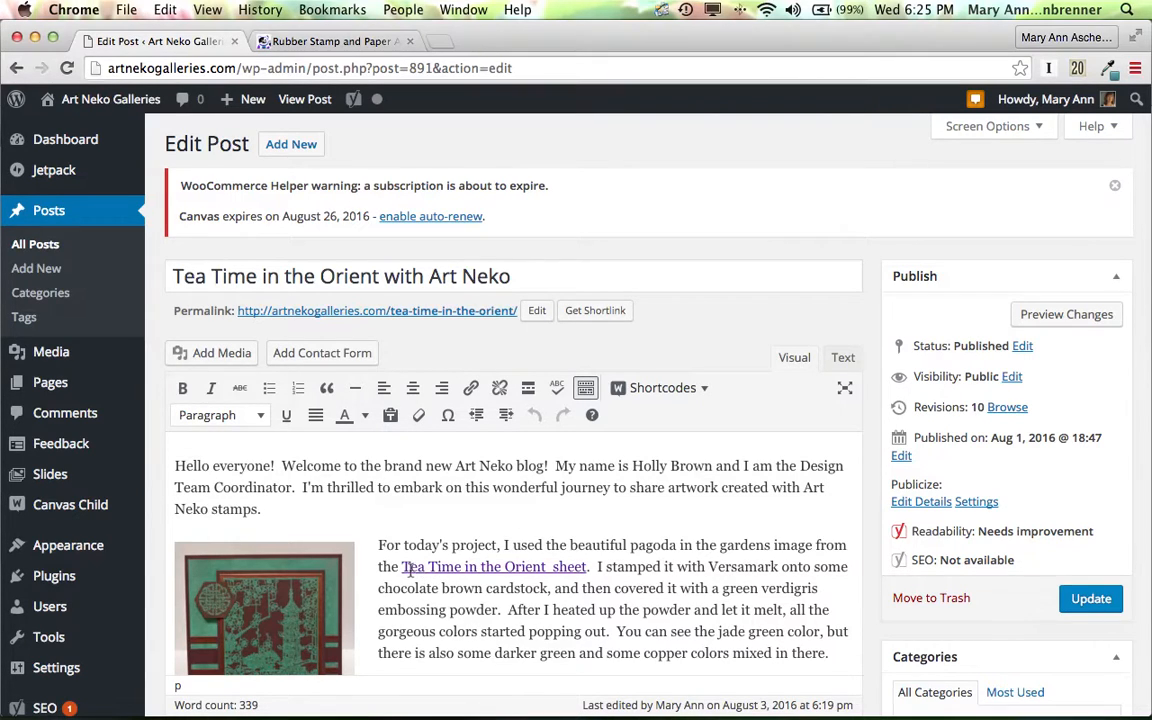
Unlink the phrase 'Tea Time in the Orient sheet' so it becomes plain text.
left_click(420, 568)
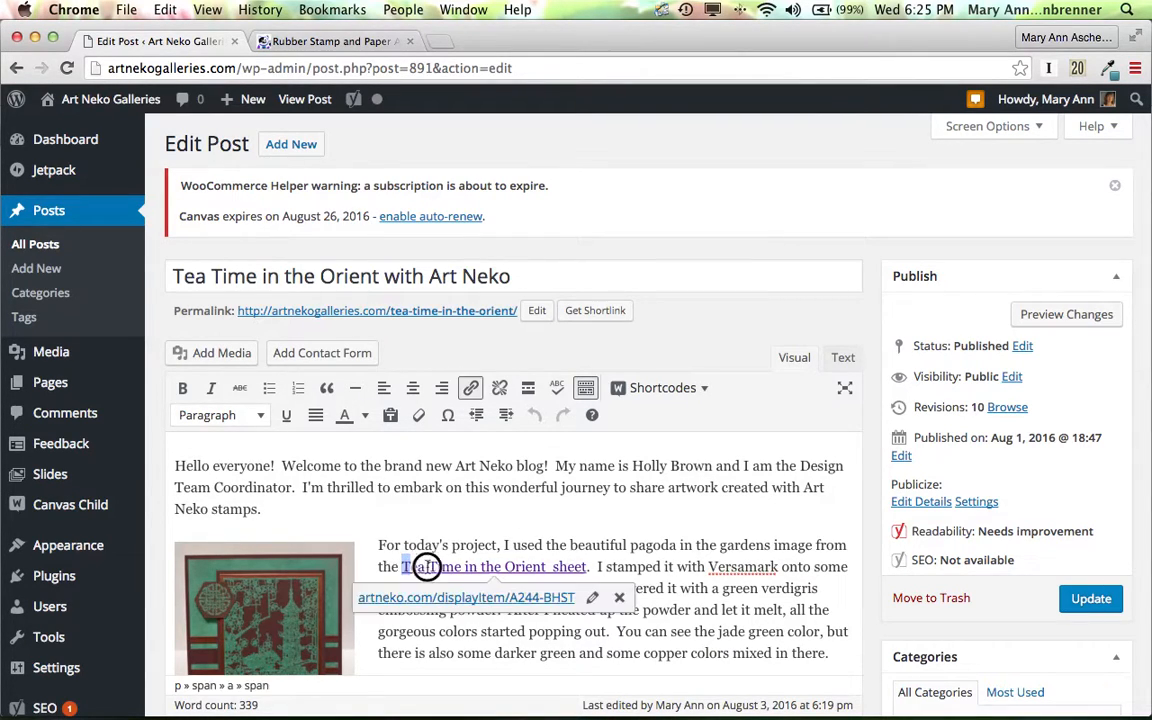
left_click_drag(404, 566, 584, 566)
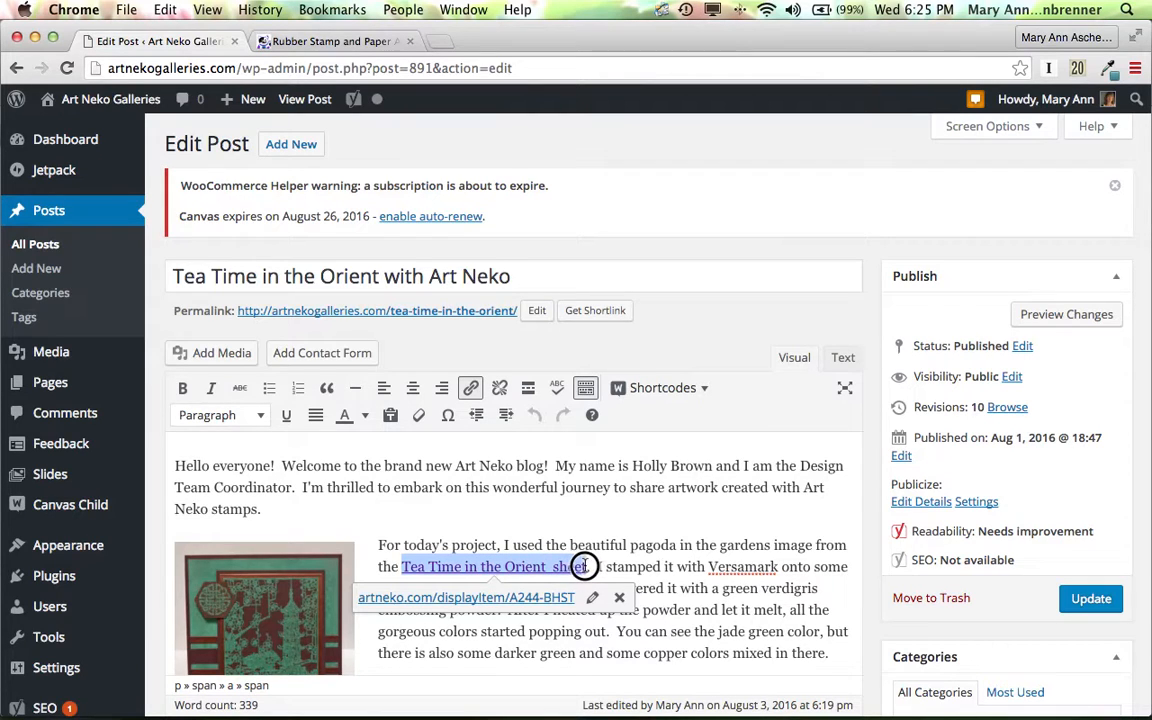
mouse_move(620, 596)
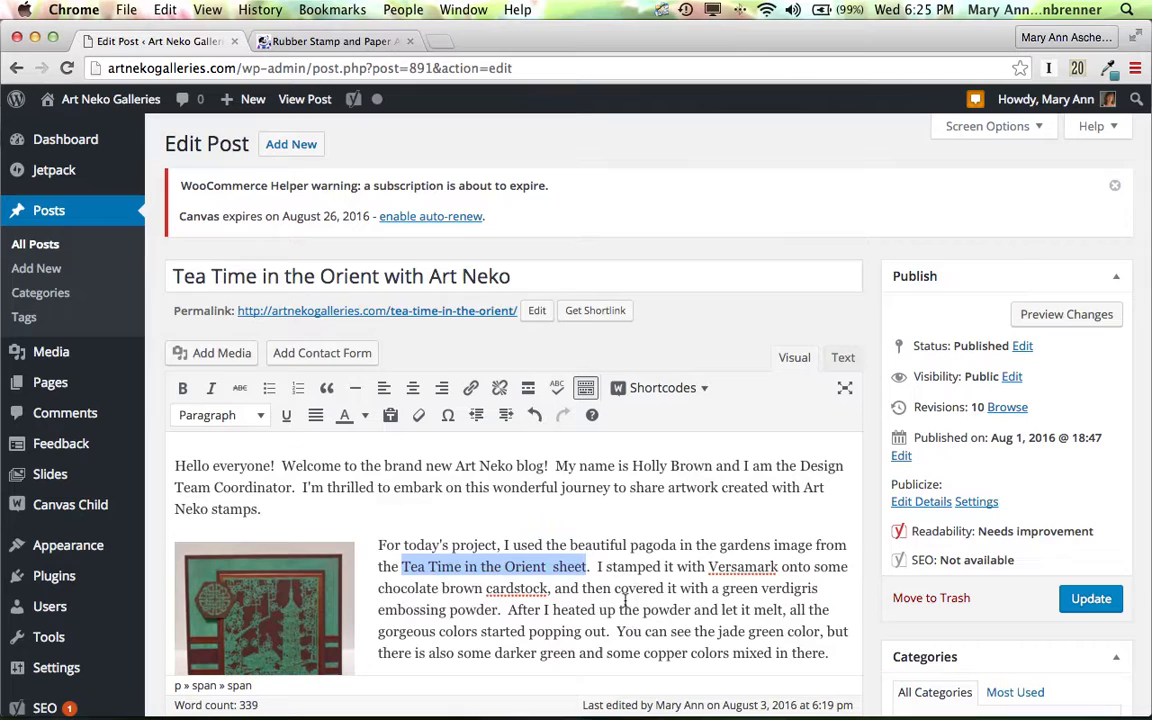
left_click(406, 566)
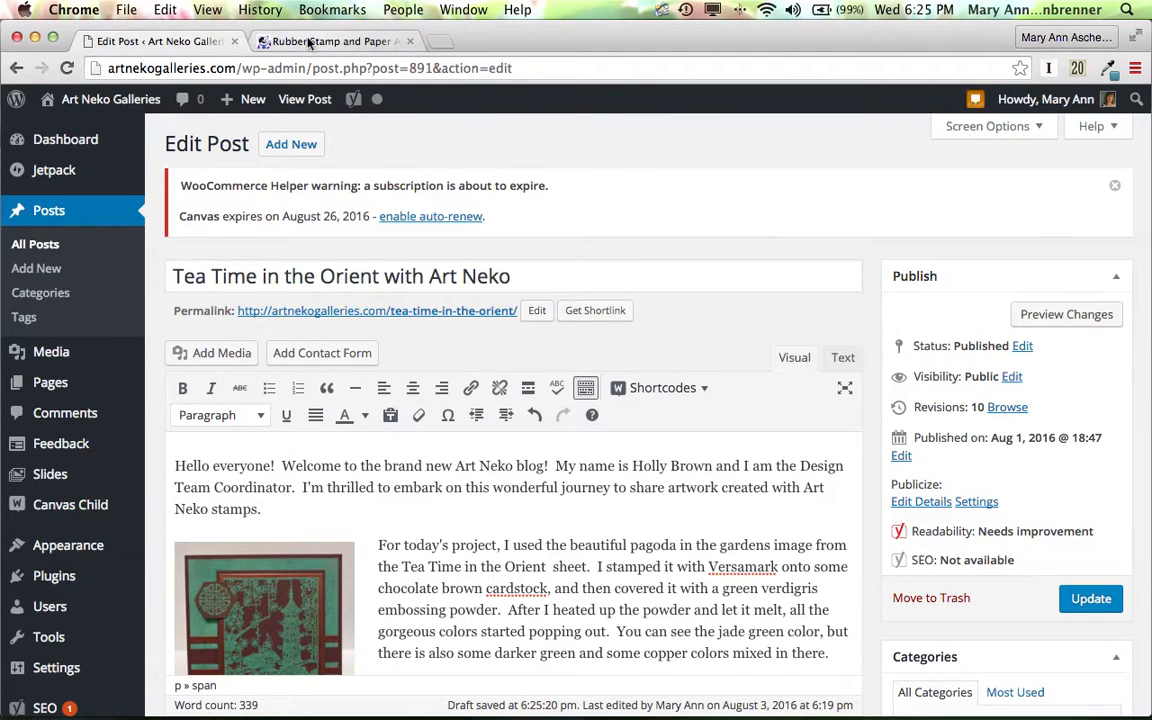
Copy the Tea Time in the Orient product page URL from the Art Neko tab and return to the editor.
left_click(336, 40)
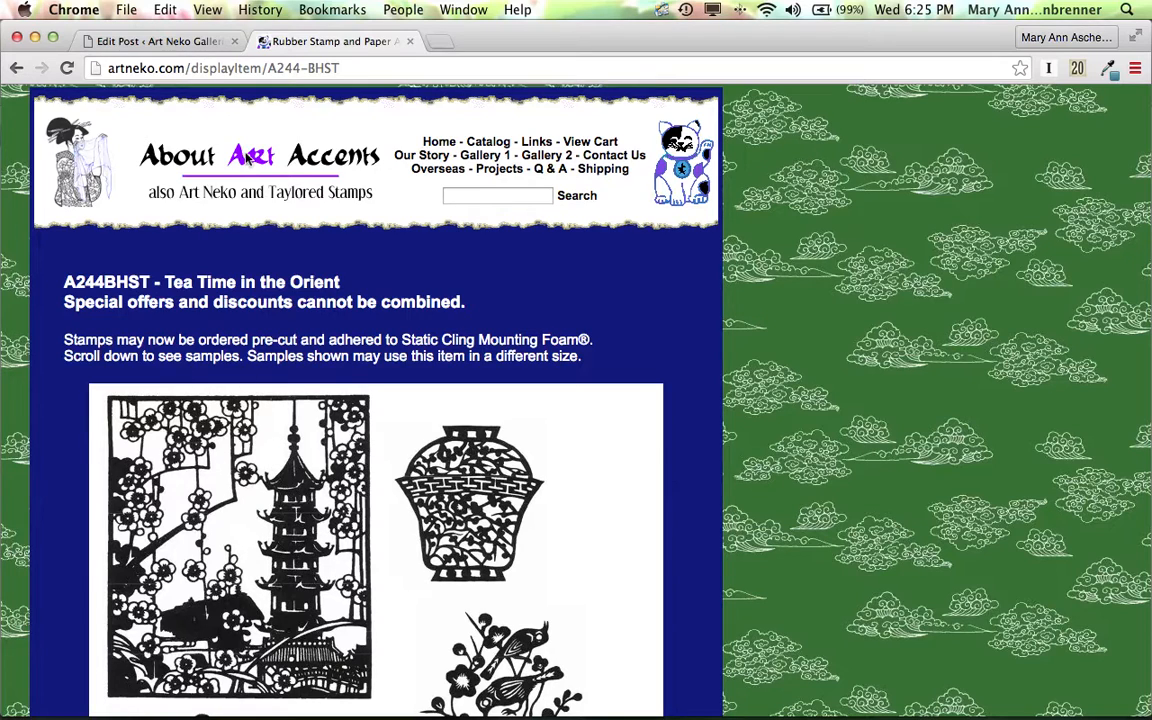
left_click(124, 72)
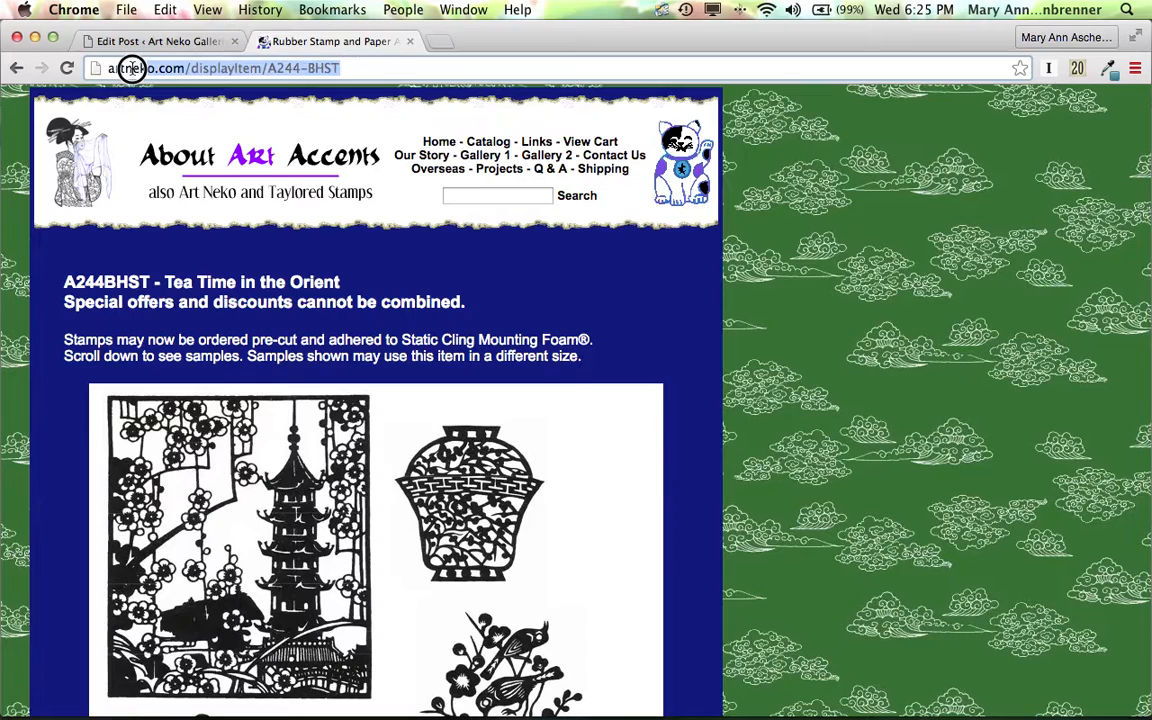
left_click(128, 72)
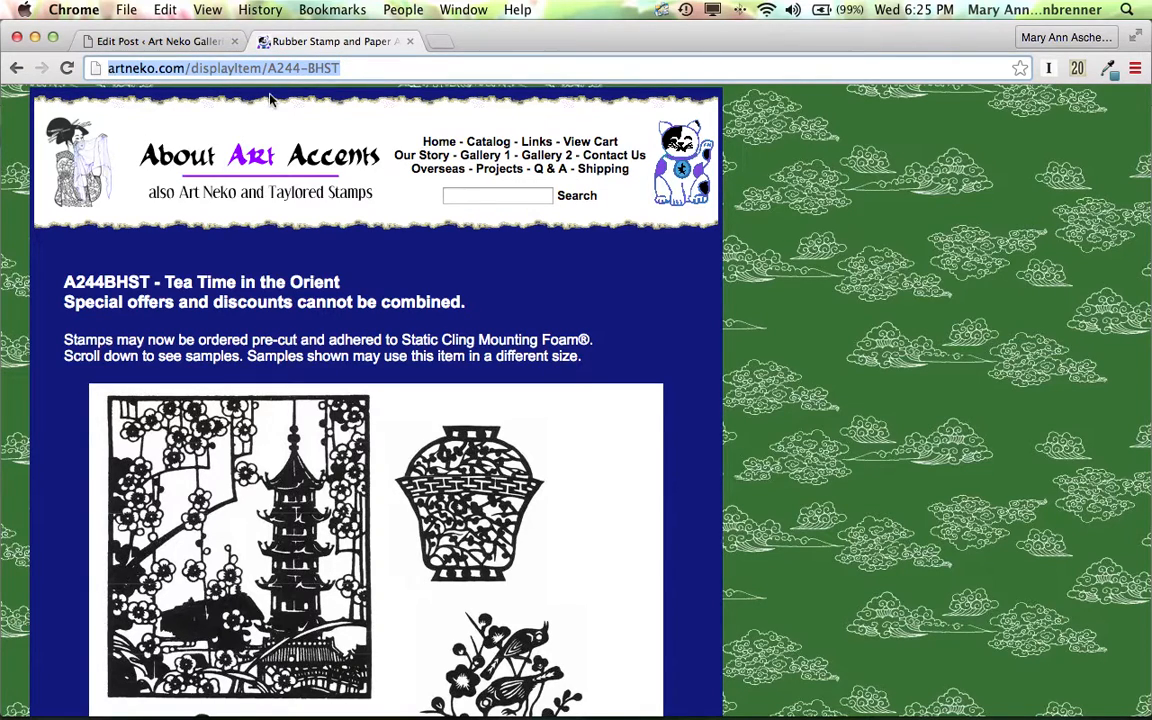
left_click(150, 42)
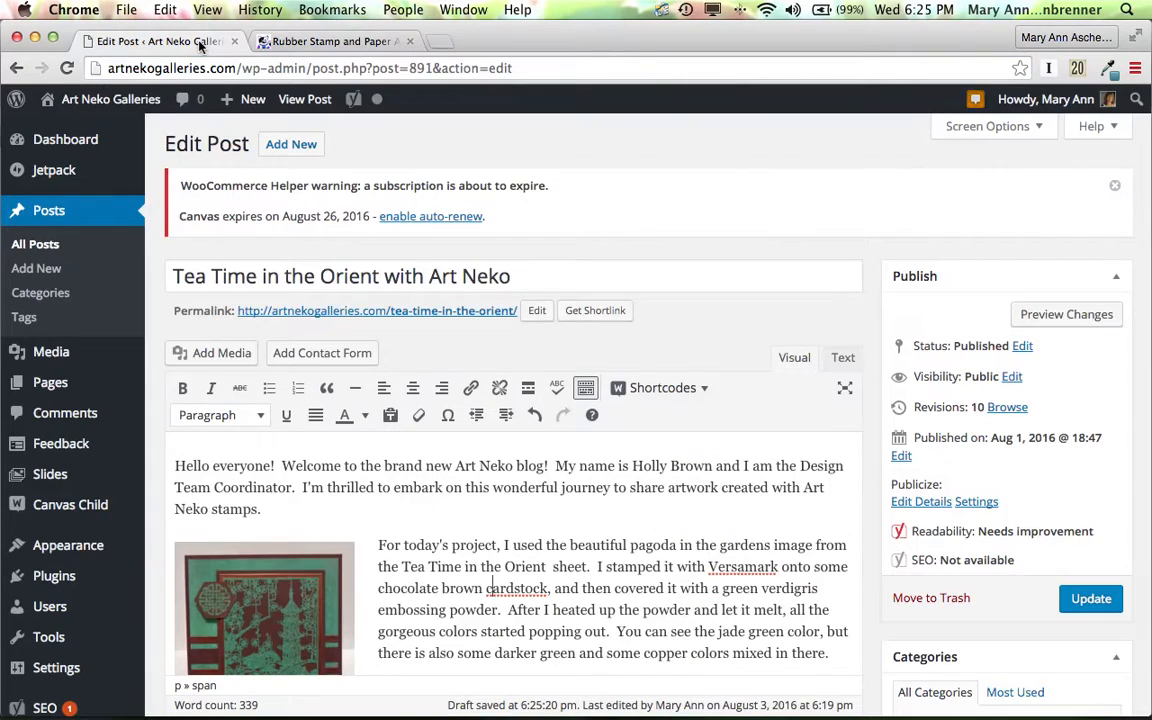
mouse_move(316, 416)
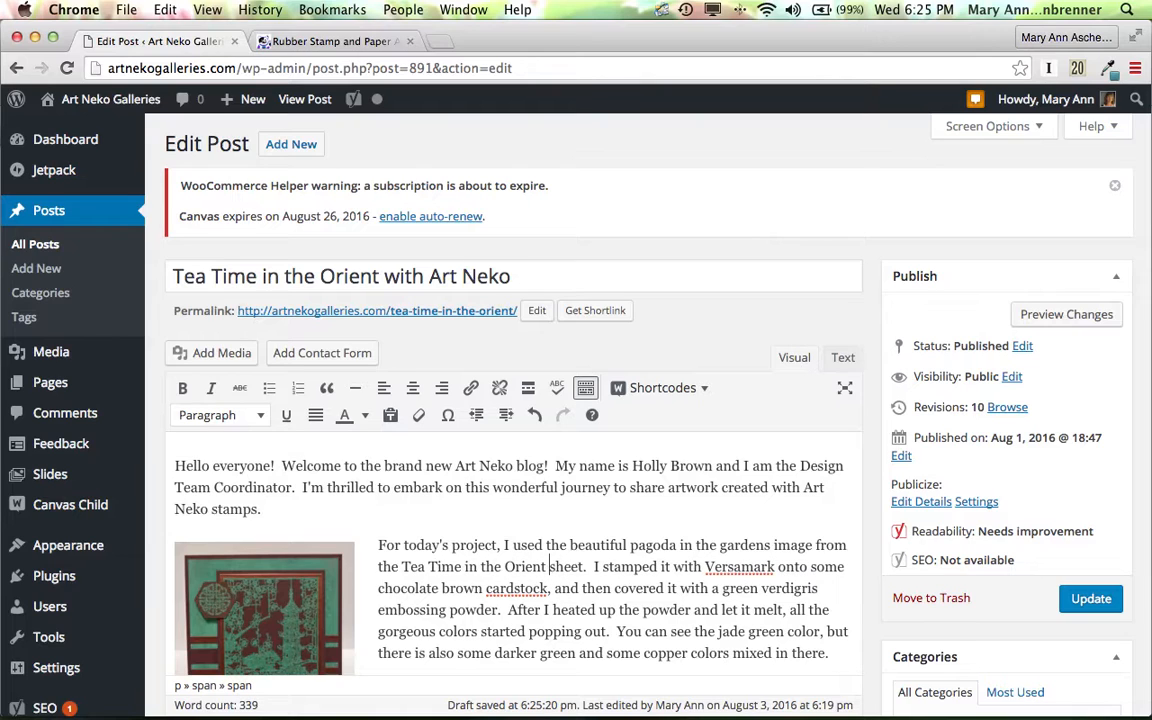
Select 'Tea Time in the Orient sheet' and restore the second toolbar row via Toolbar Toggle.
double_click(428, 568)
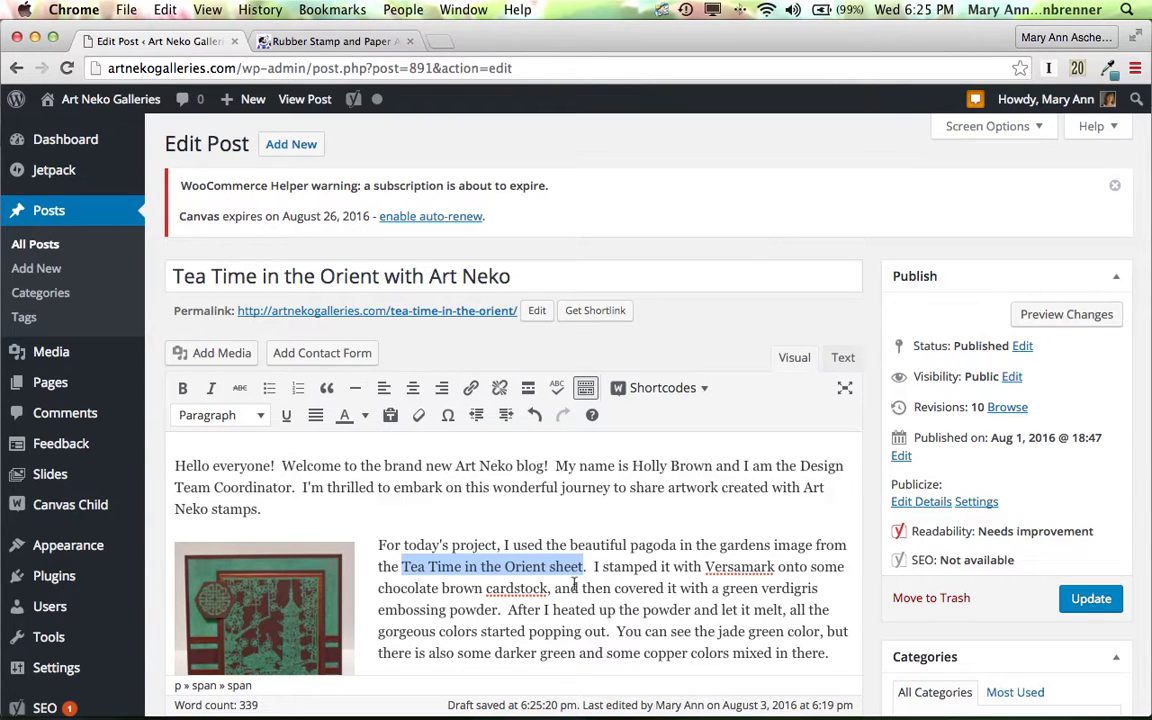
mouse_move(472, 388)
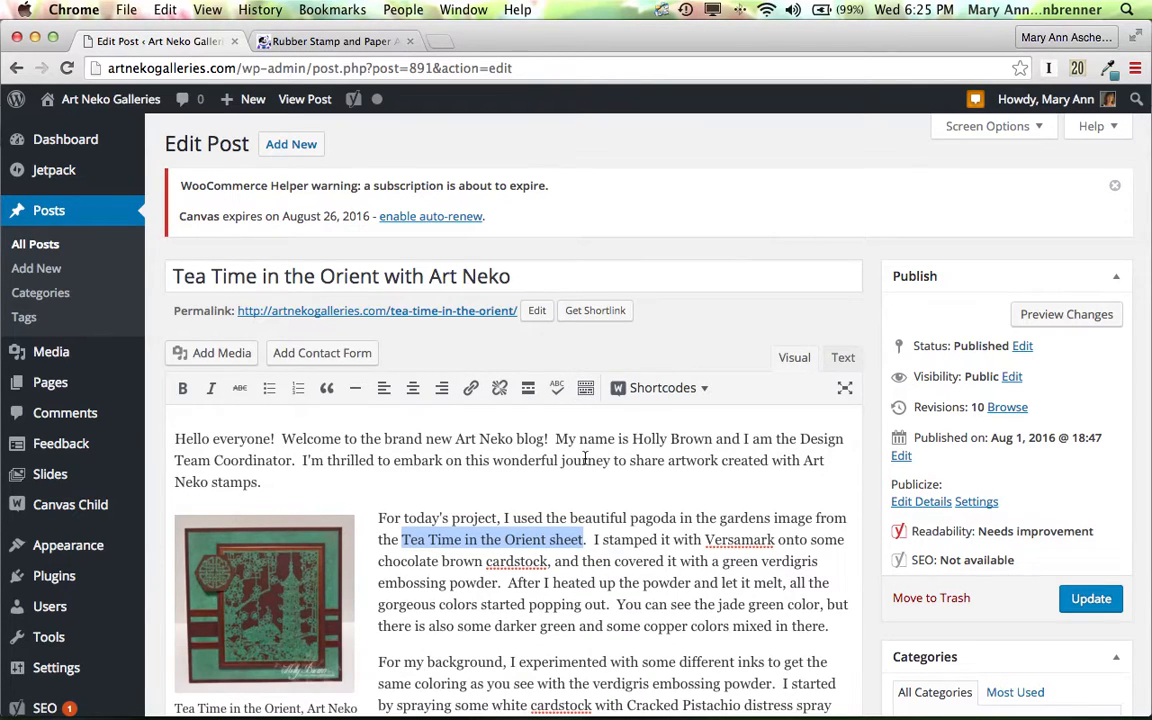
mouse_move(584, 388)
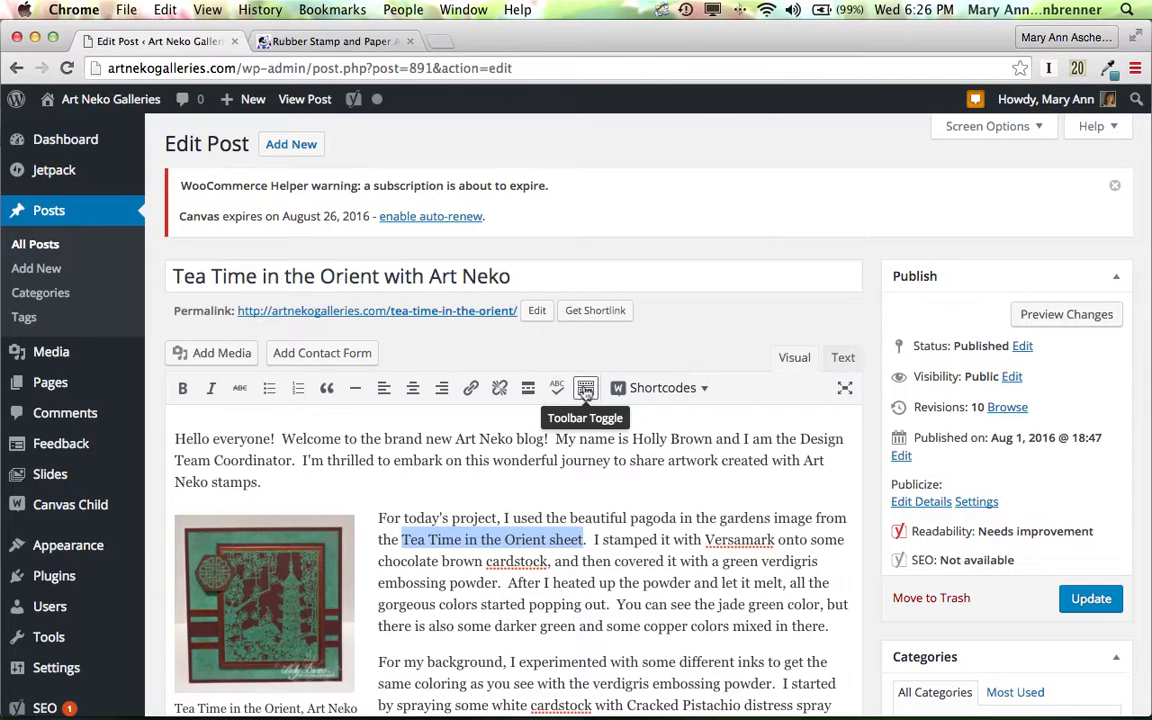
left_click(584, 388)
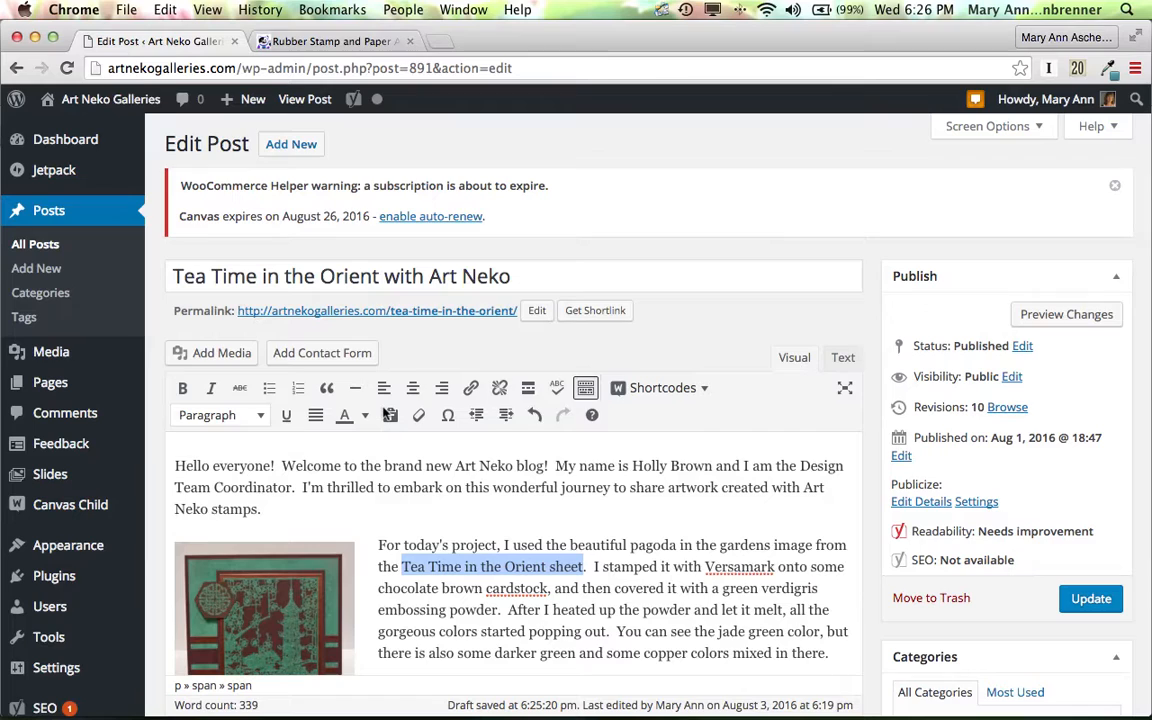
left_click(220, 414)
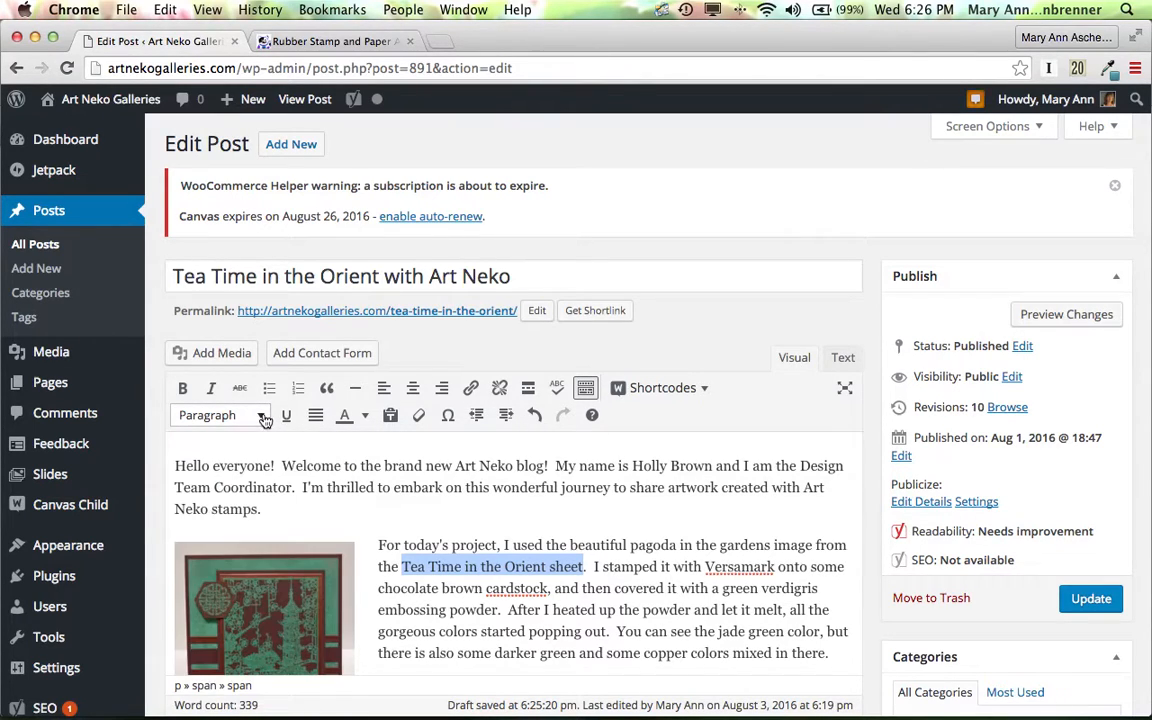
mouse_move(446, 414)
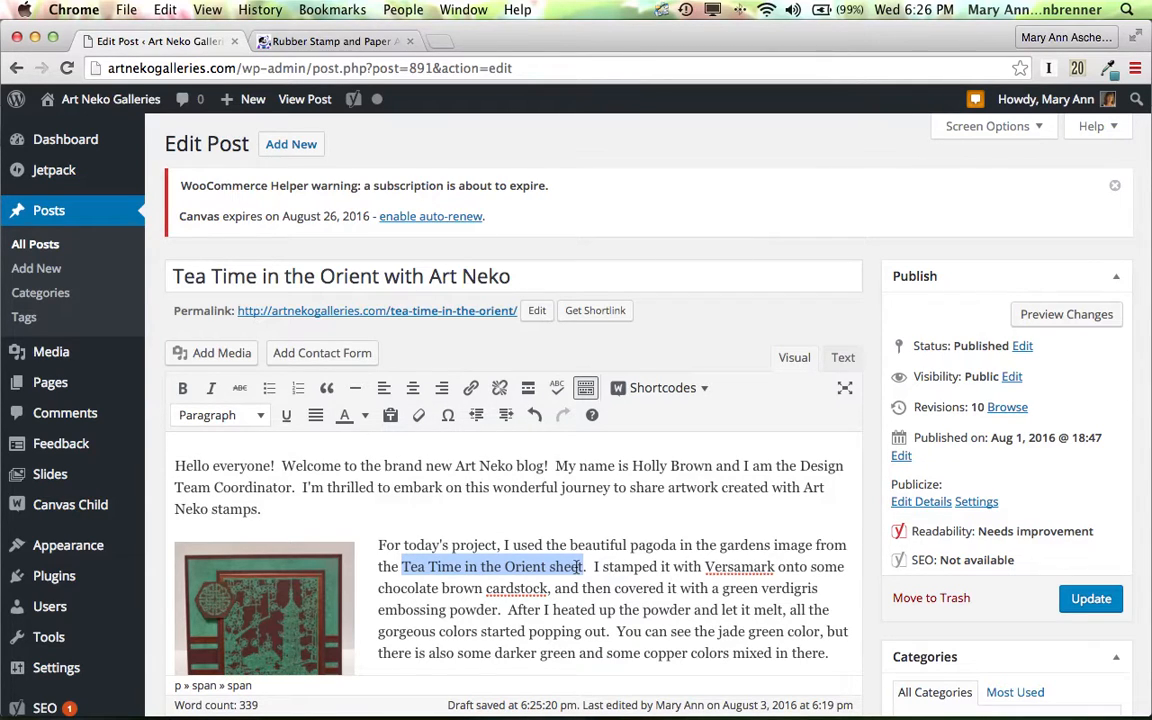
mouse_move(470, 388)
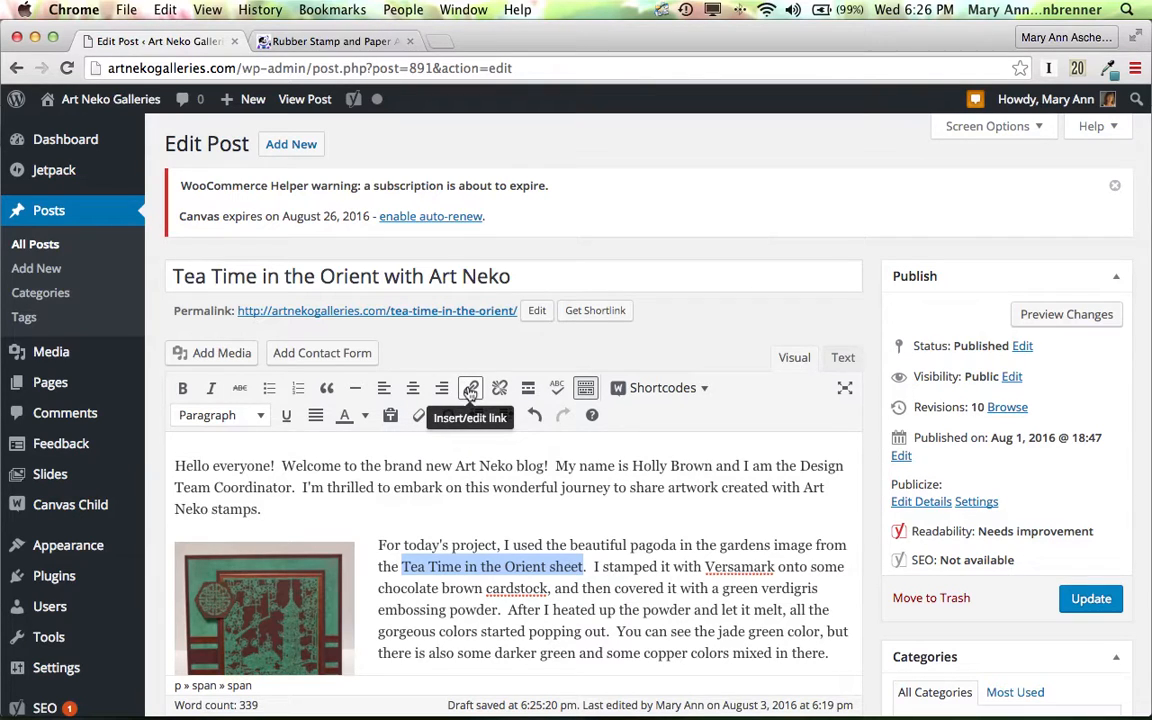
left_click(470, 388)
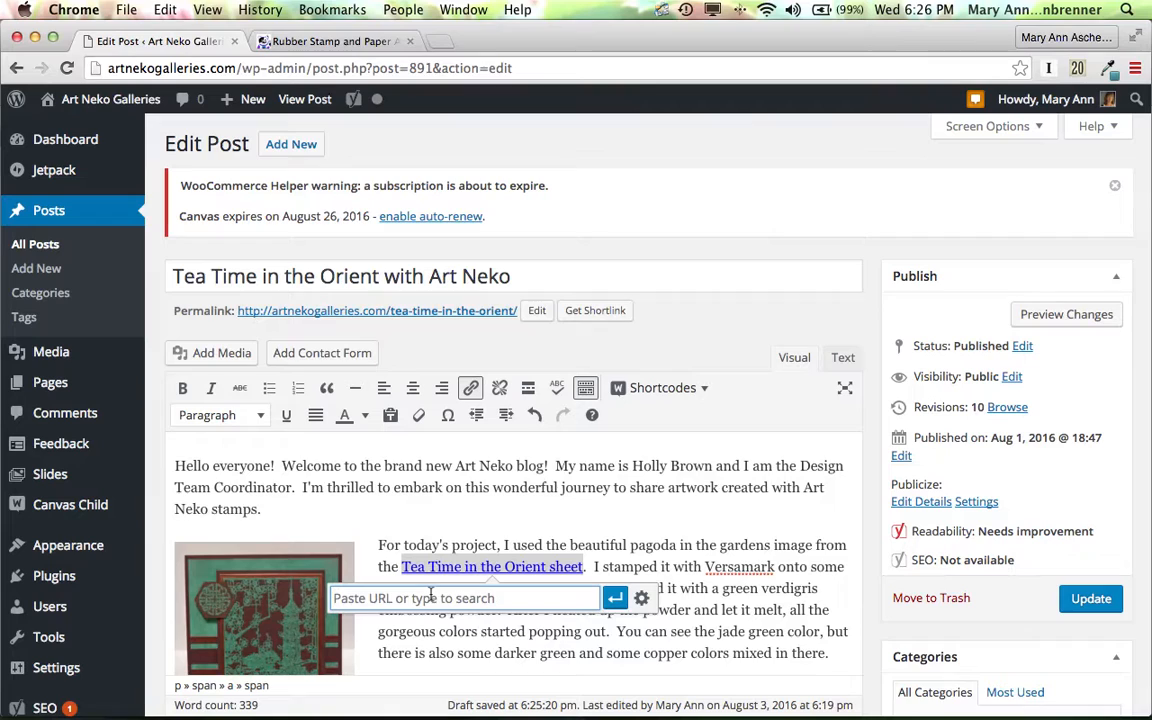
type("http://artneko.com/displayItem/A244-BHST")
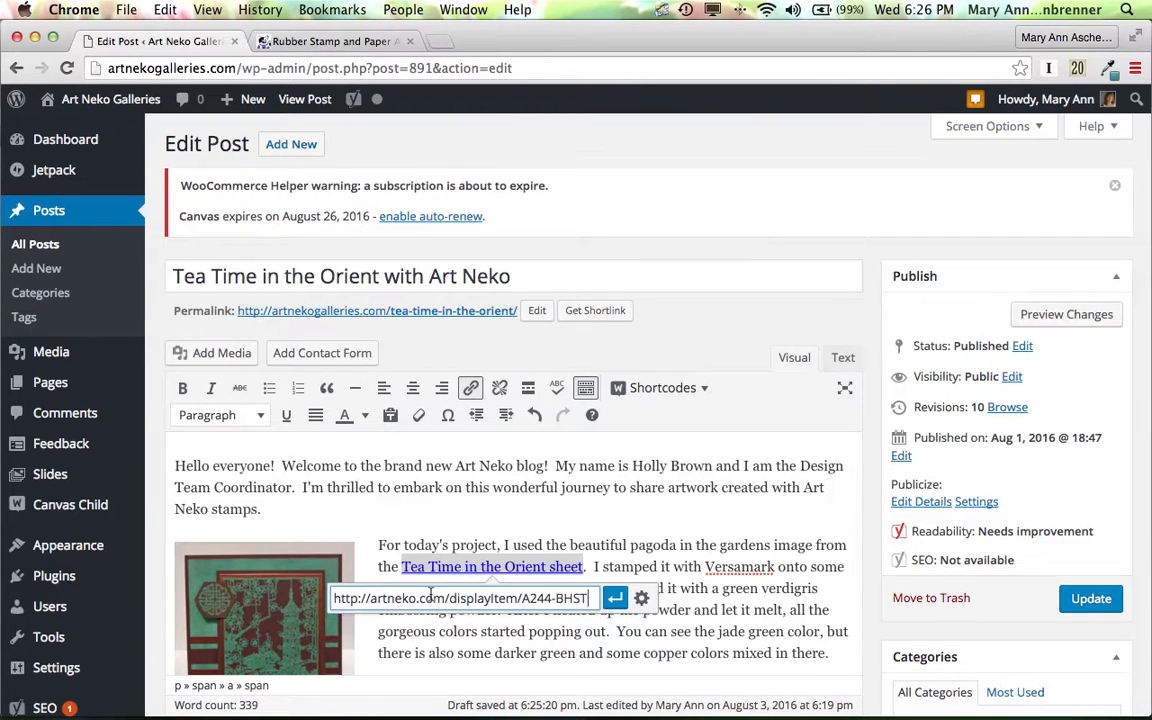
mouse_move(614, 596)
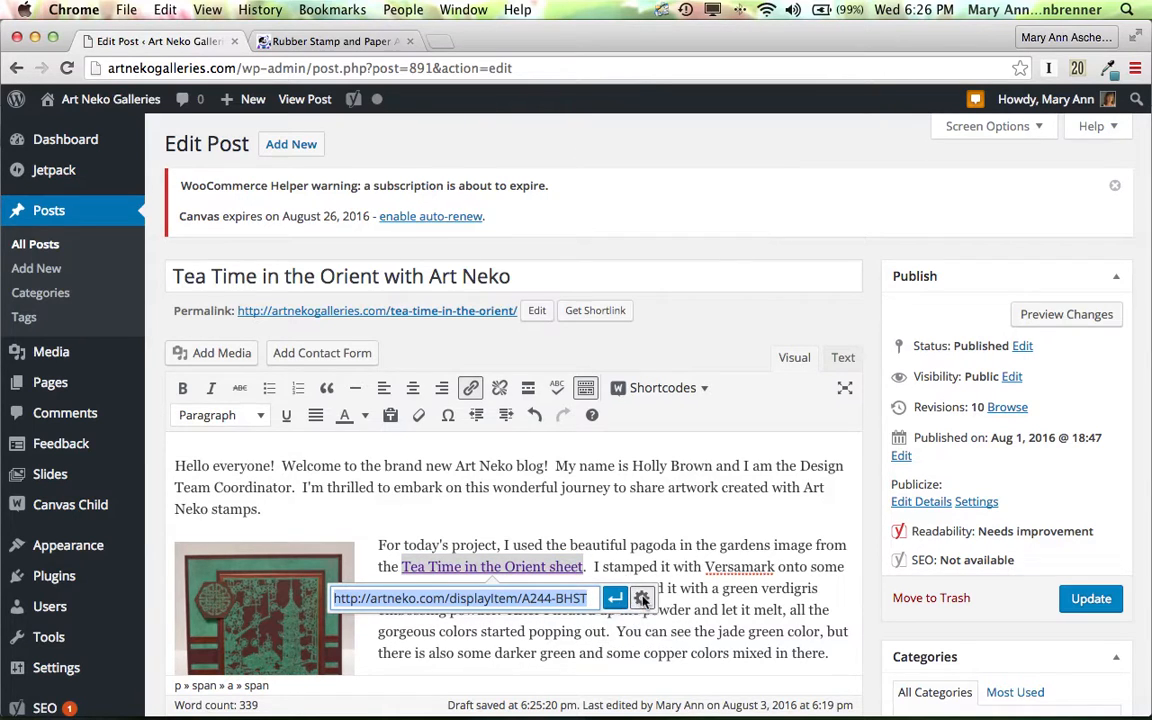
left_click(642, 596)
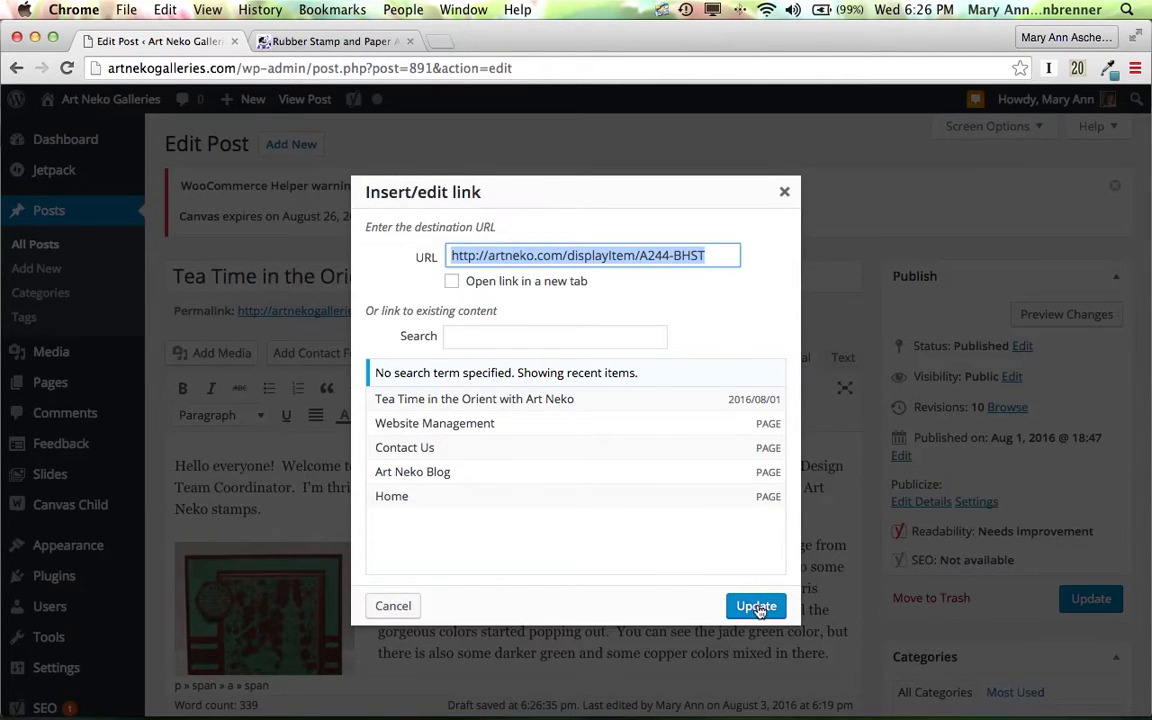
left_click(756, 606)
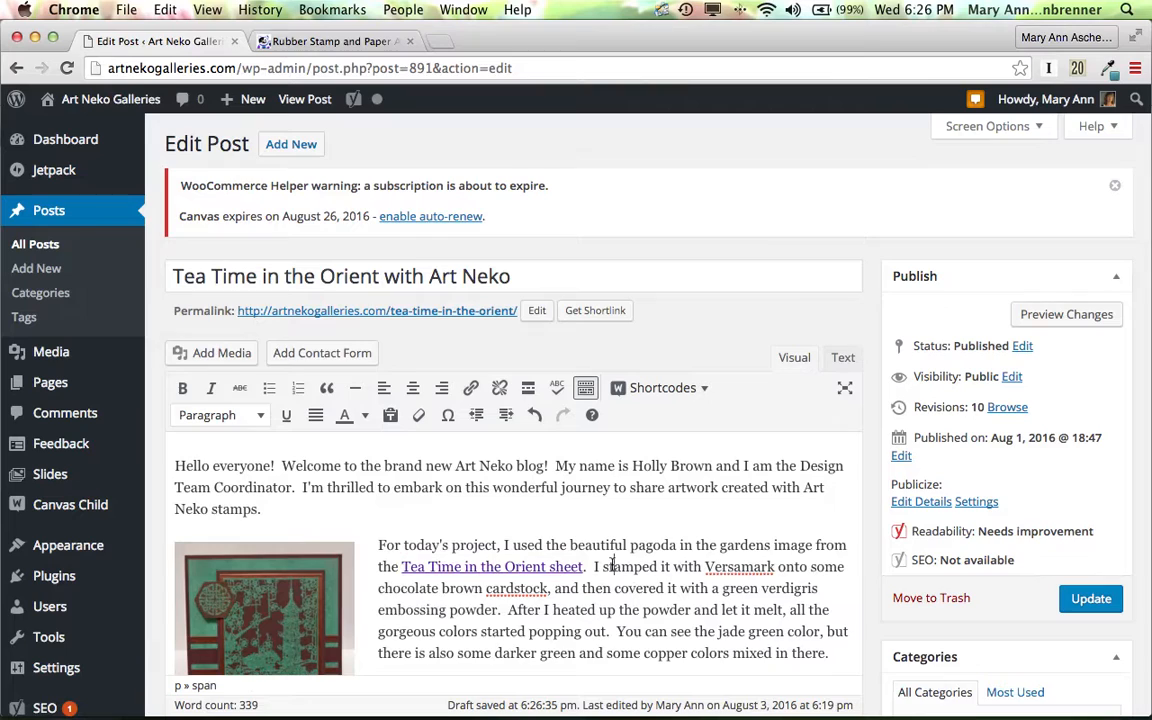
left_click(1090, 598)
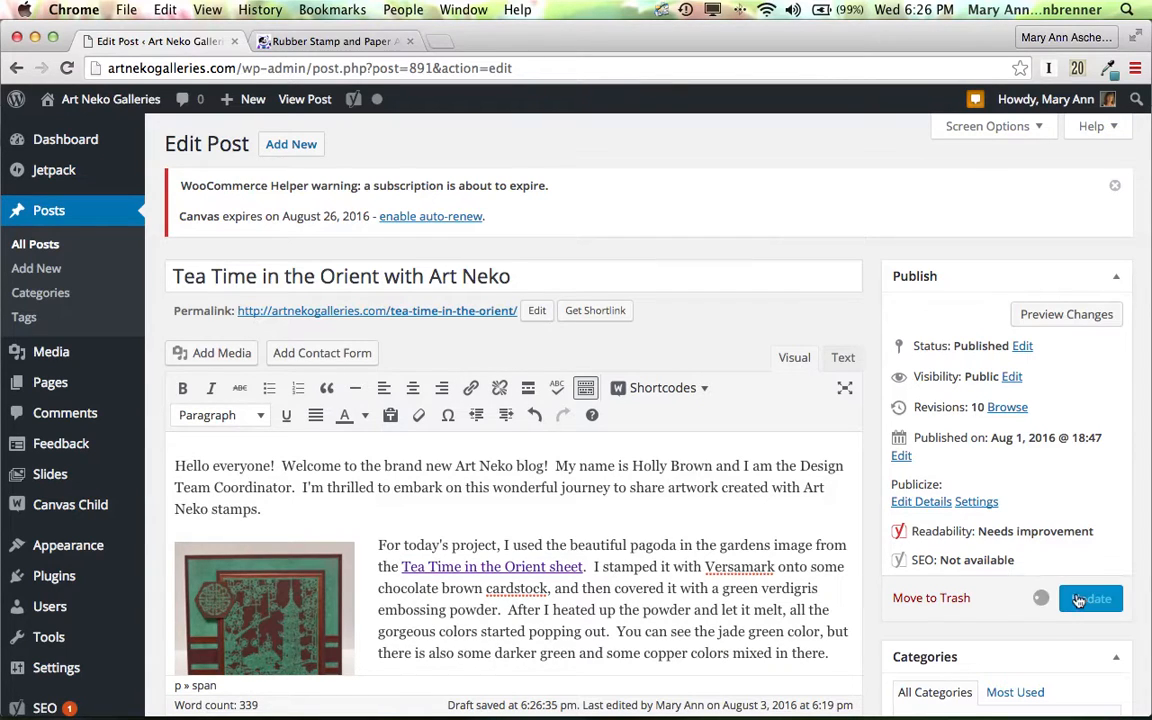
Update the published post, confirm 'Post updated', and view the live post.
left_click(1092, 598)
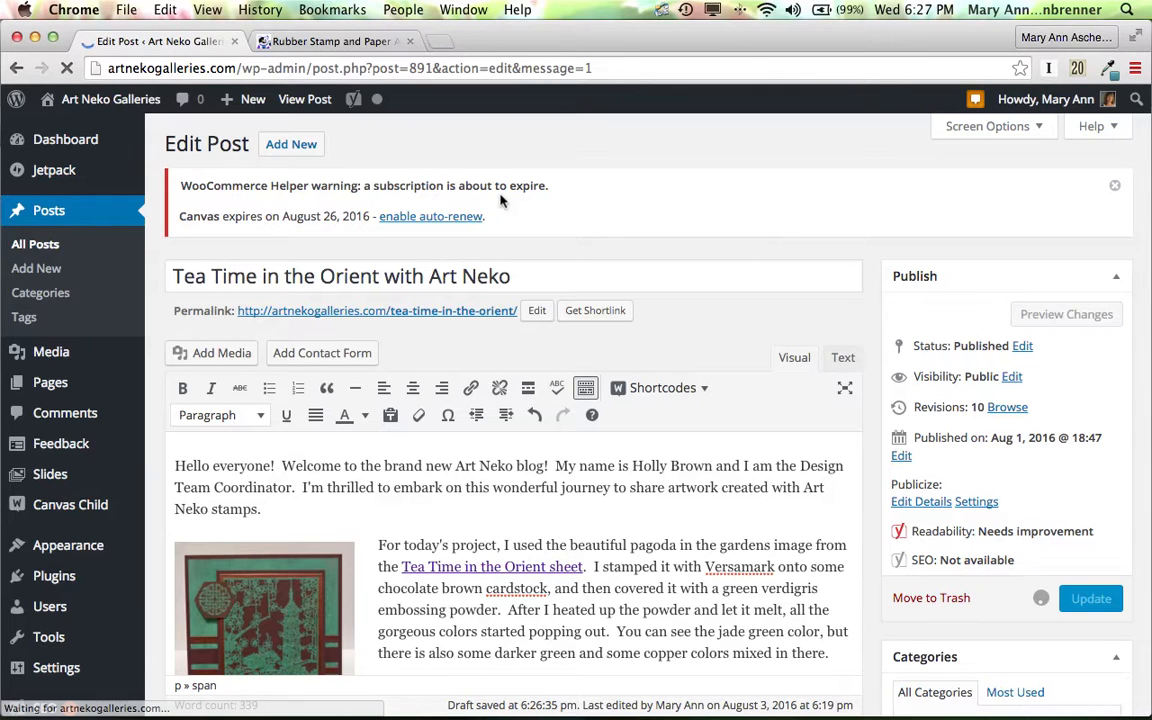
left_click(1090, 596)
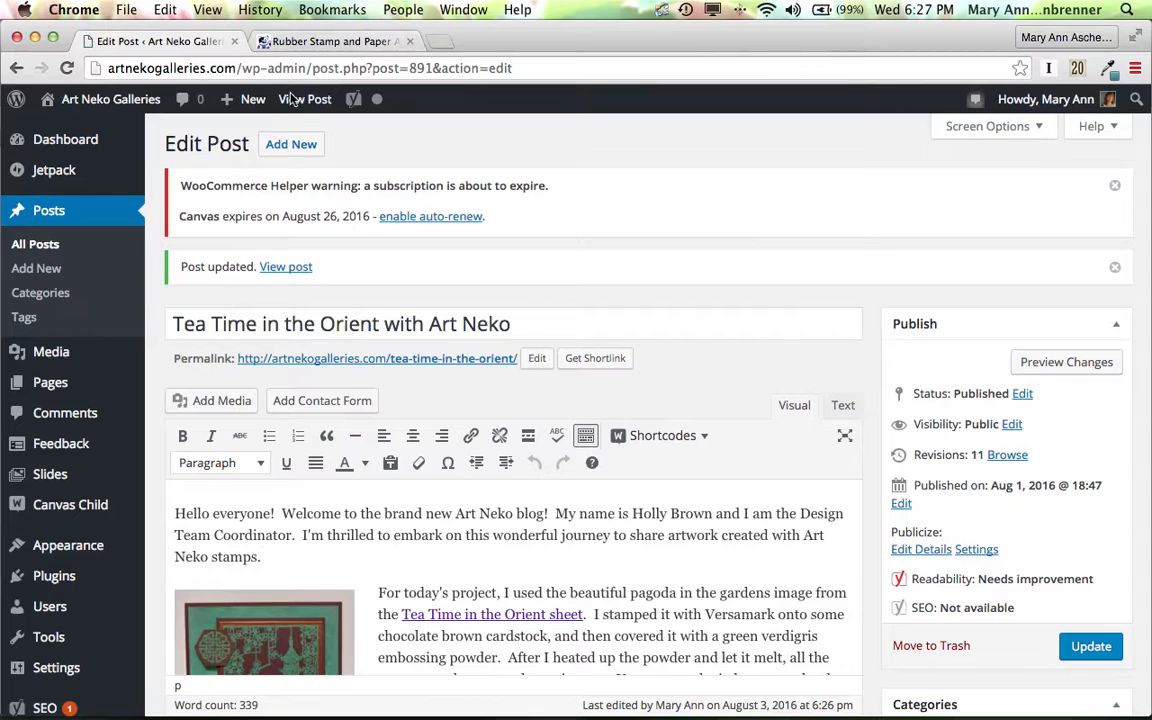
left_click(304, 100)
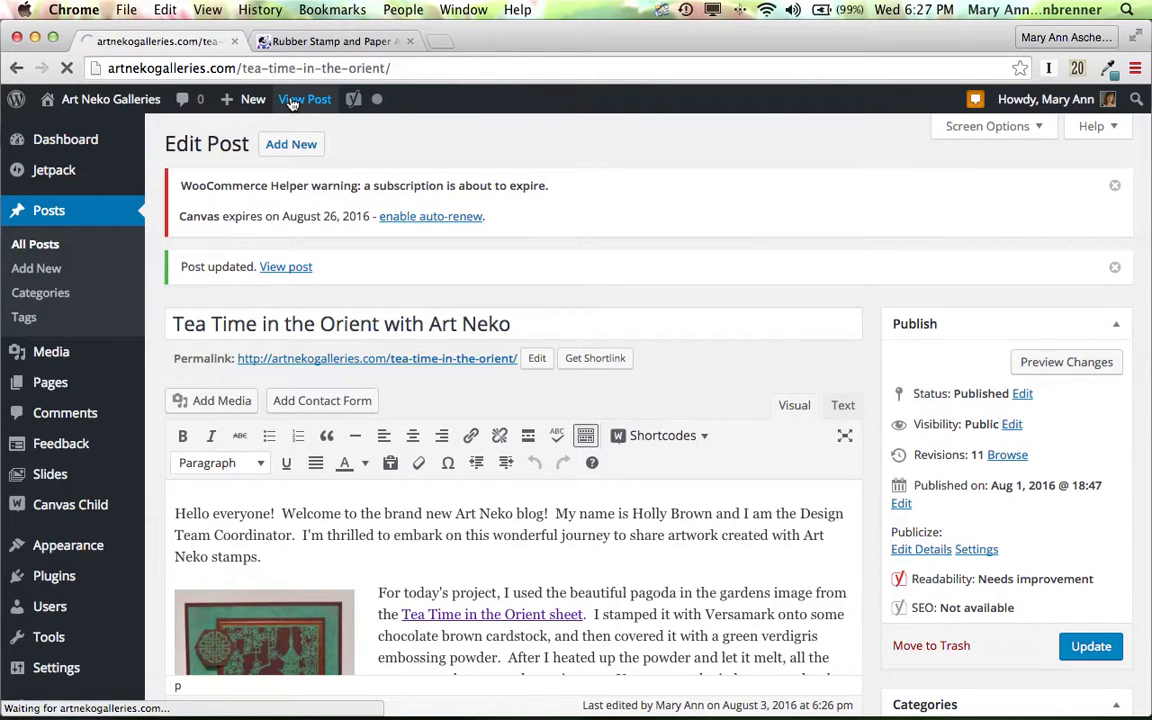
Follow the live post's 'Tea Time in the Orient sheet' link to the Art Neko A244BHST product page.
left_click(284, 266)
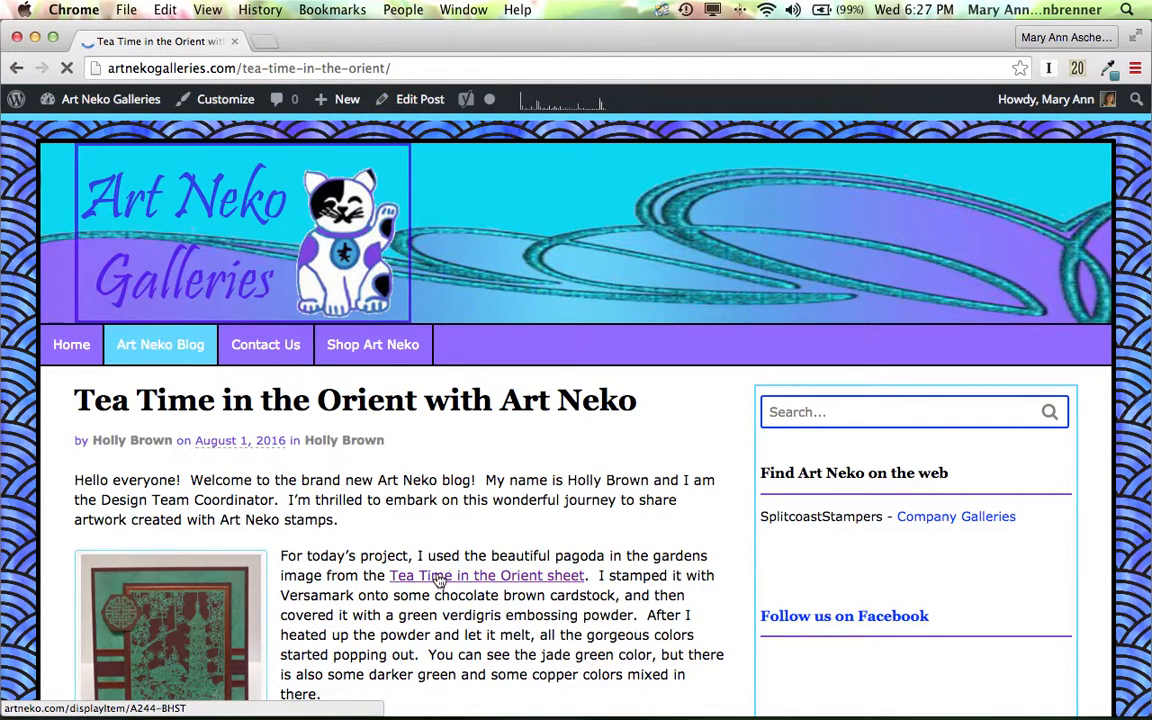
left_click(488, 576)
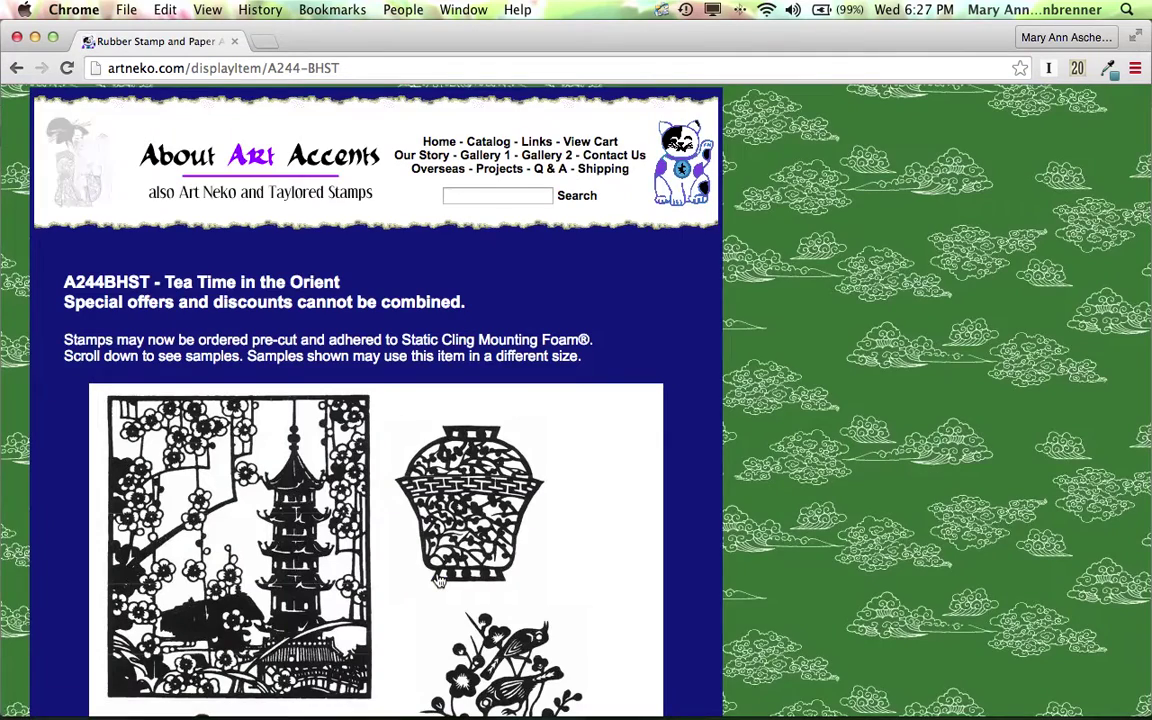